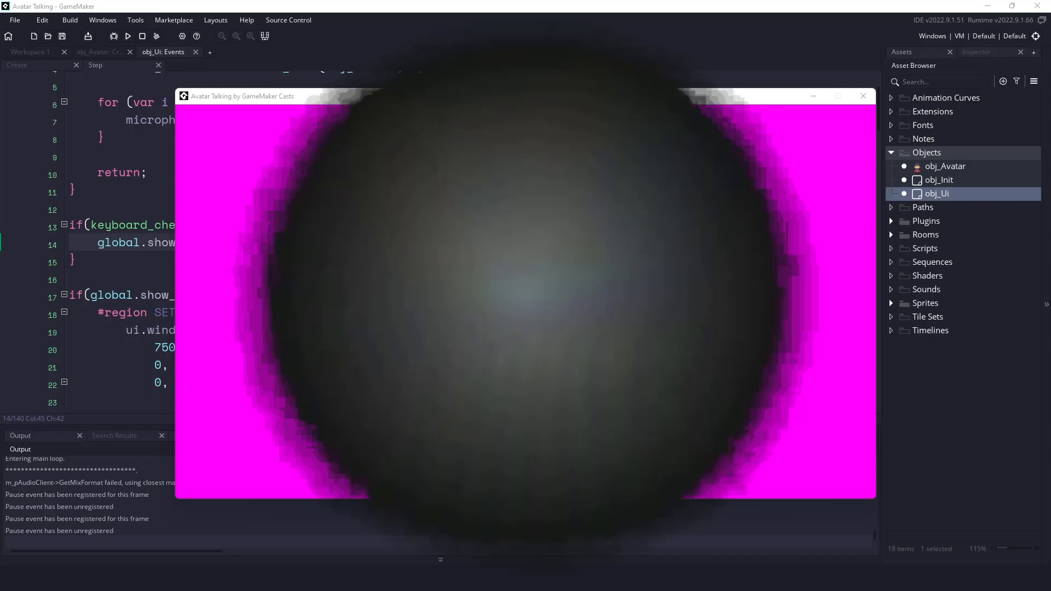
Close the running Avatar Talking game window to return to the workspace
click(863, 96)
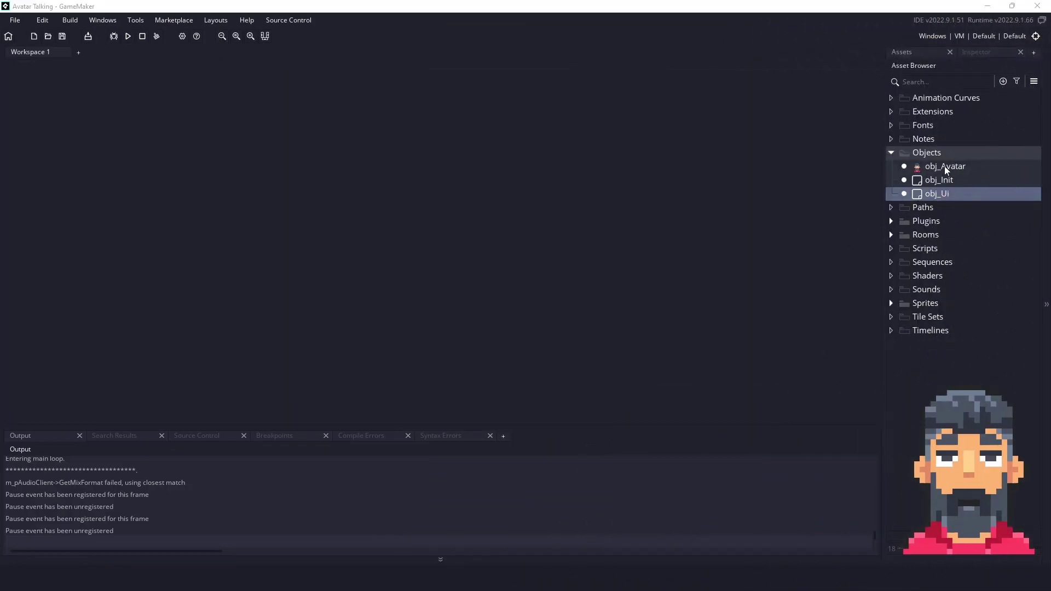
Read obj_Avatar's Create code from settings and mouth down to the microphone setup
double_click(944, 167)
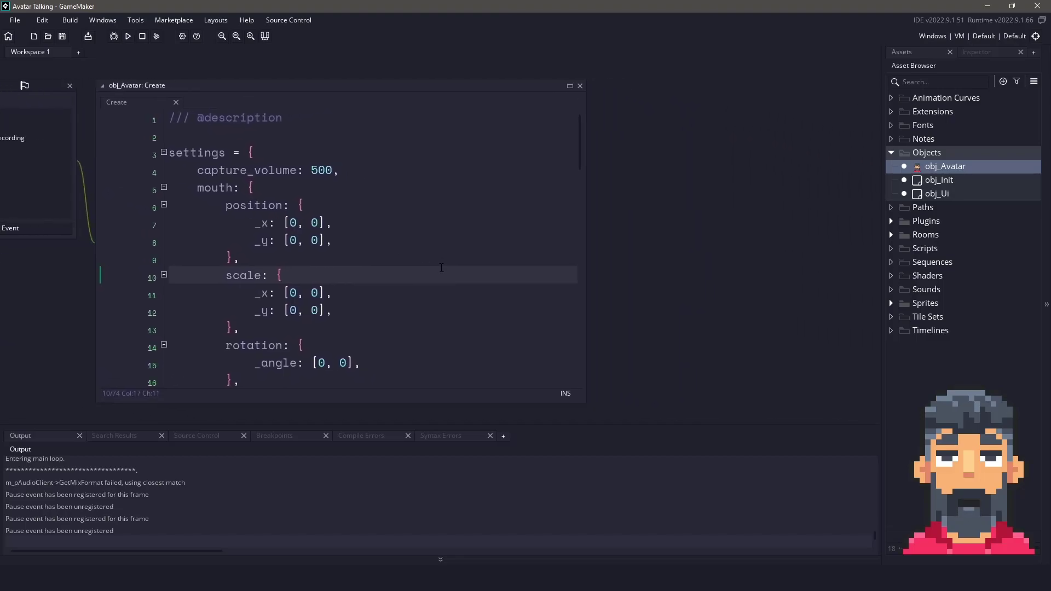
mouse_move(421, 232)
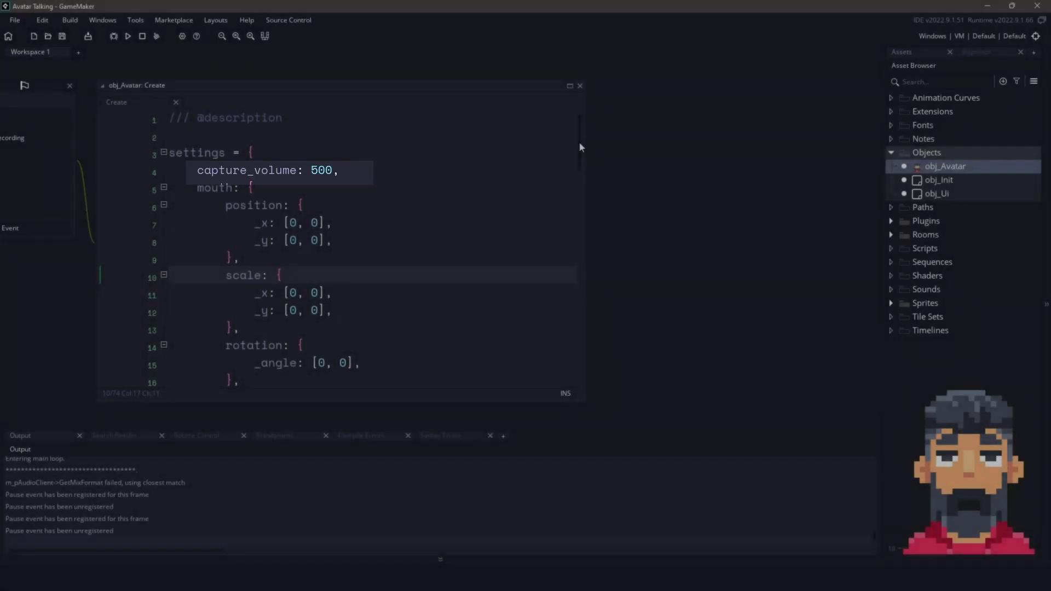
scroll(down, 3)
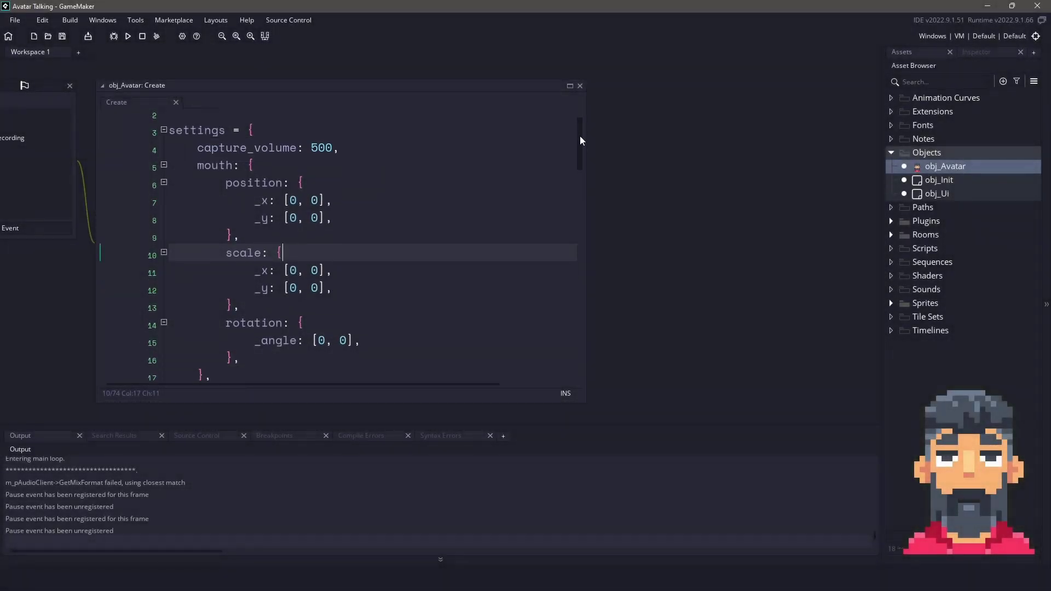
scroll(down, 3)
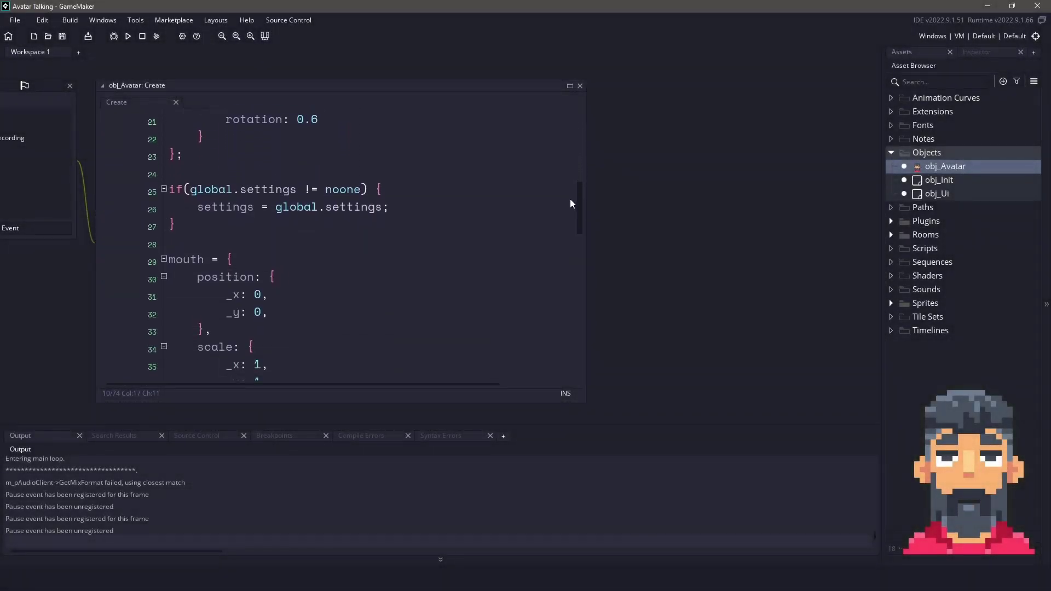
scroll(down, 3)
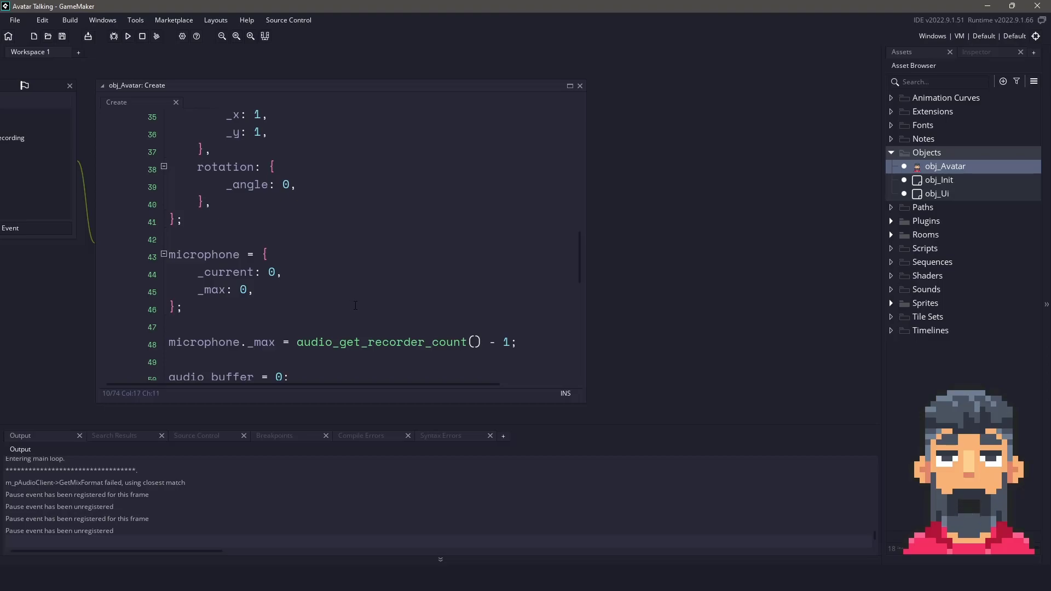
mouse_move(398, 317)
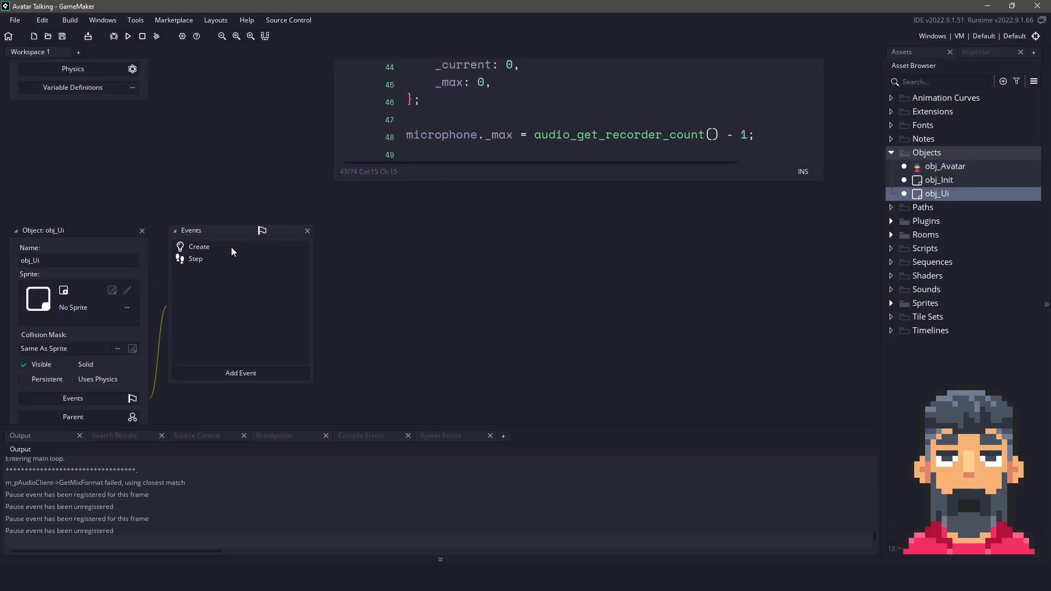
Show obj_Ui's Step event code full-size: avatar lookup, microphone listing, debug toggle
double_click(199, 247)
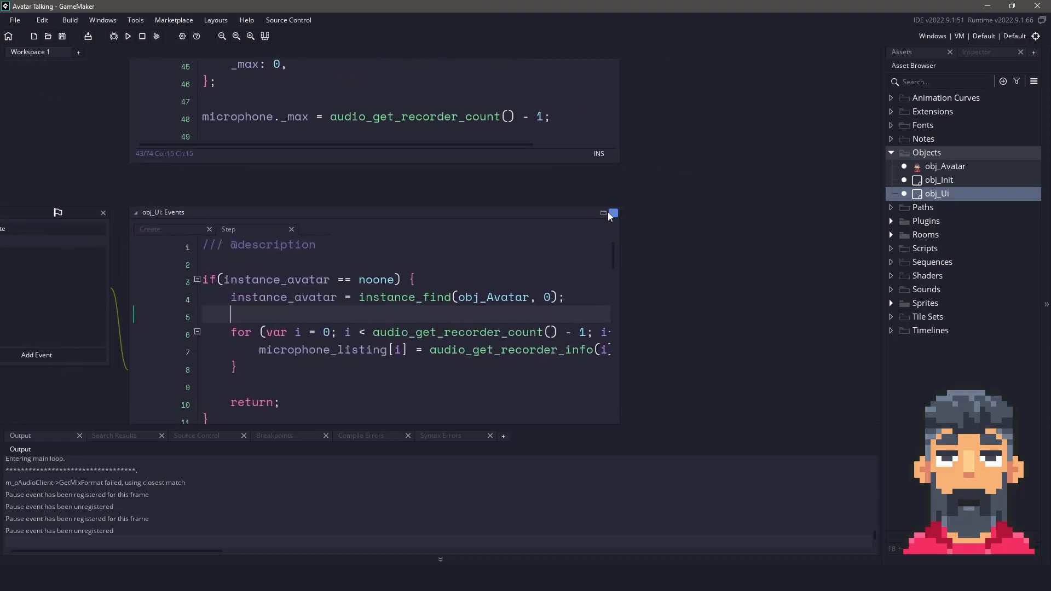
click(612, 212)
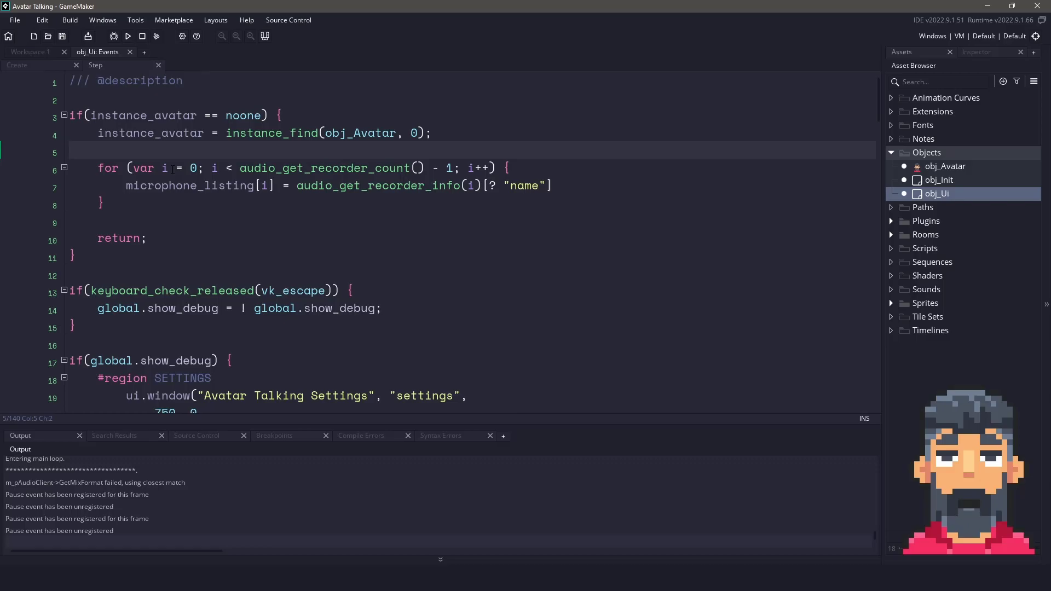
mouse_move(261, 426)
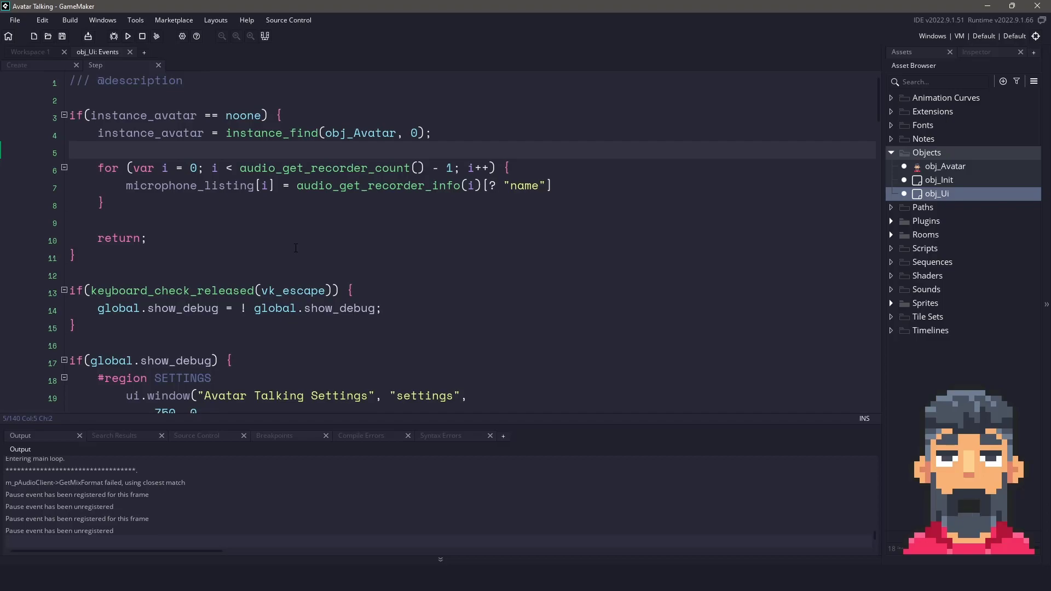
mouse_move(46, 55)
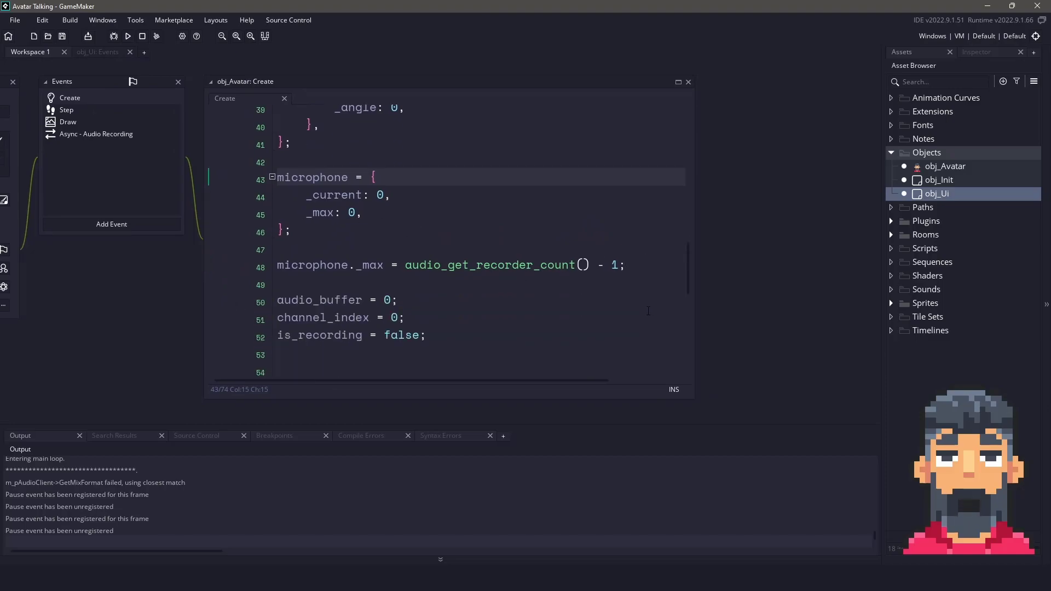
Review obj_Avatar's Create code down to the start_recording and stop_recording functions
scroll(down, 3)
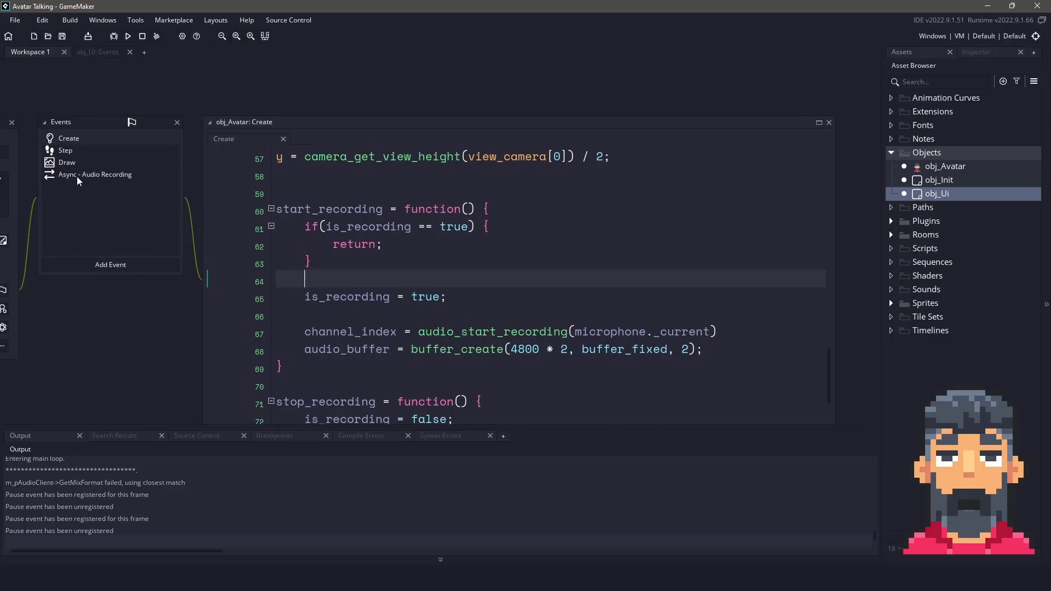
Add an Async - Audio Recording event to obj_Avatar via Add Event > Asynchronous
right_click(78, 181)
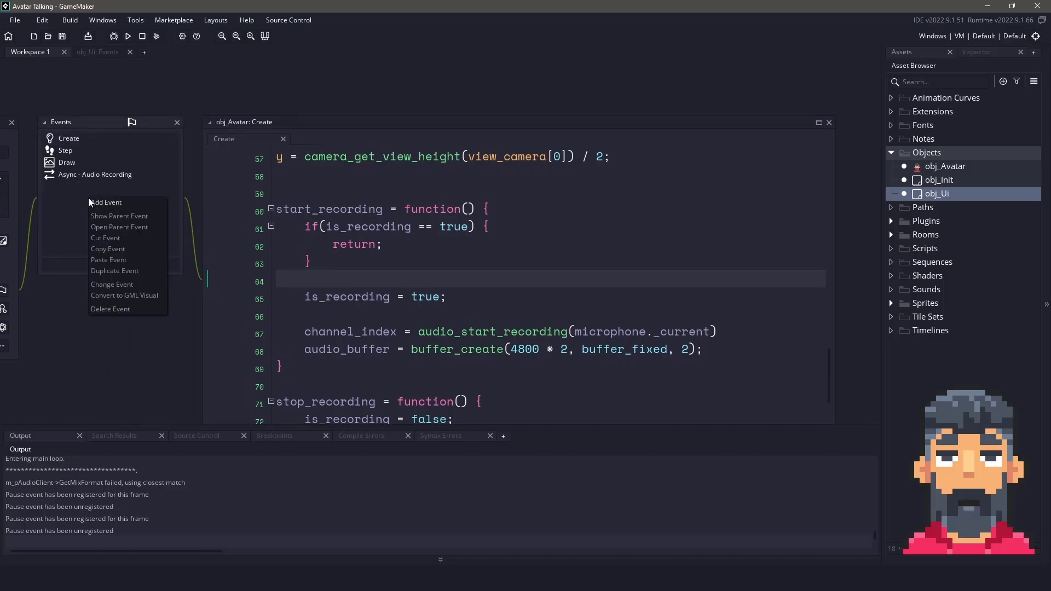
click(107, 202)
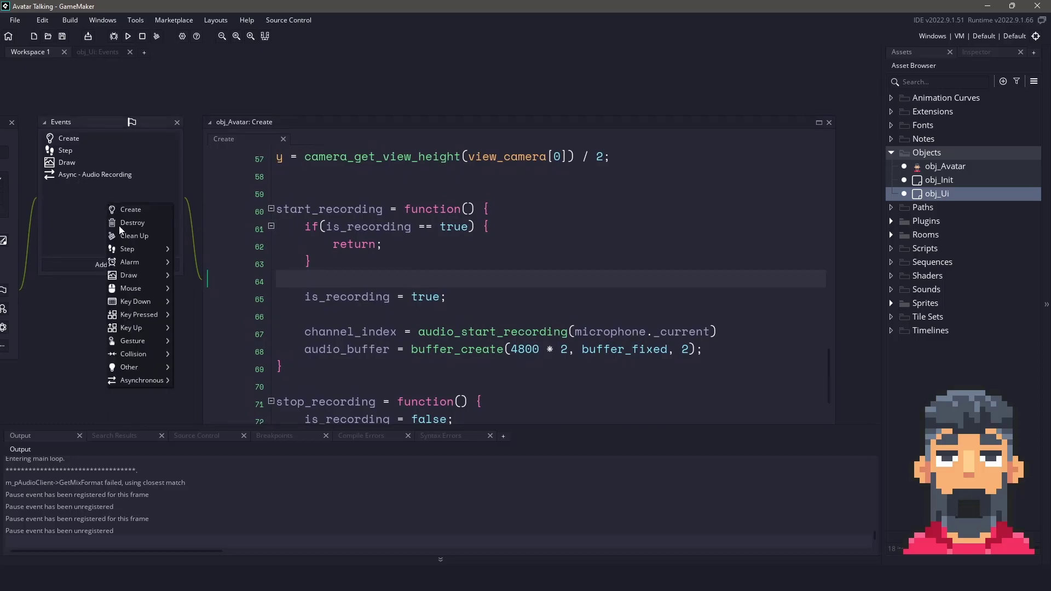
click(141, 380)
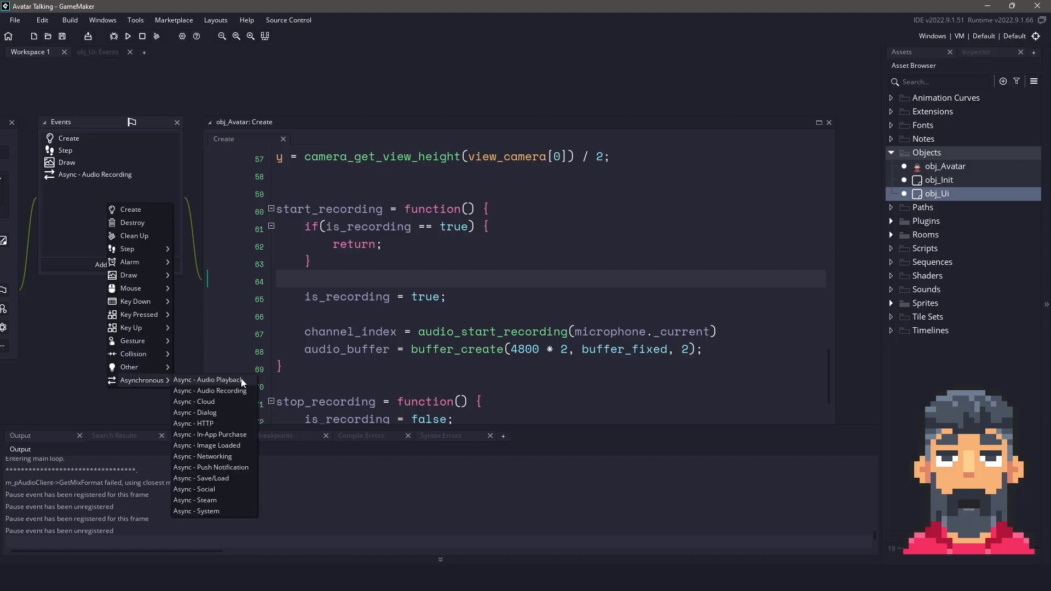
mouse_move(210, 389)
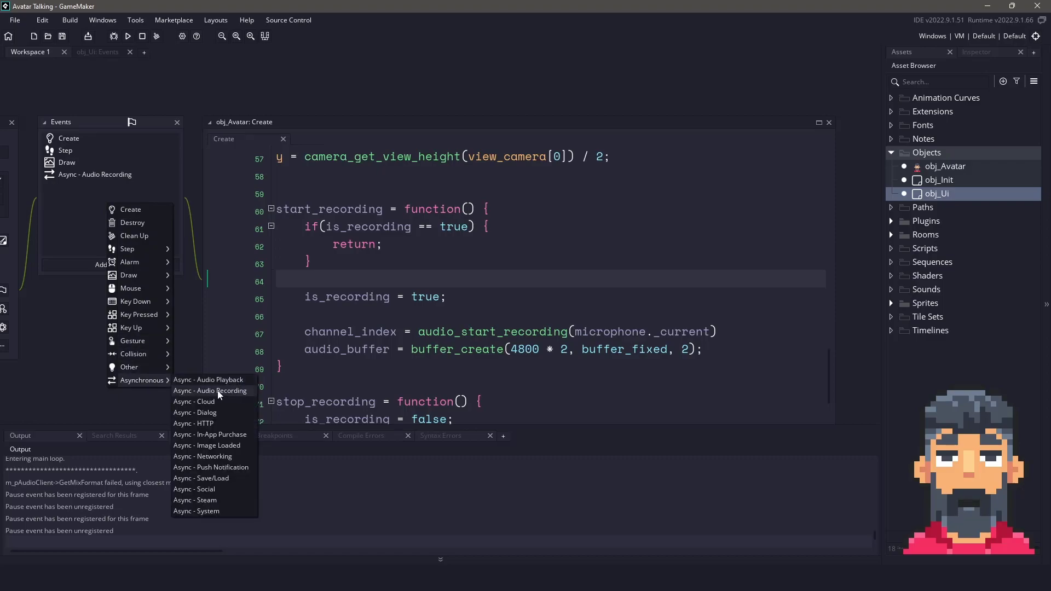
click(211, 390)
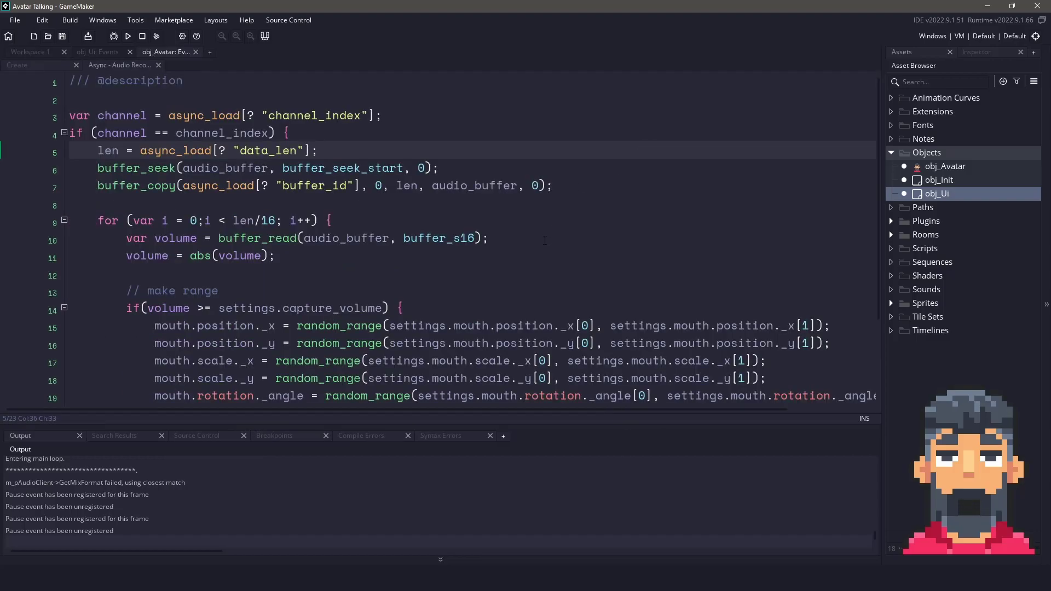
click(383, 115)
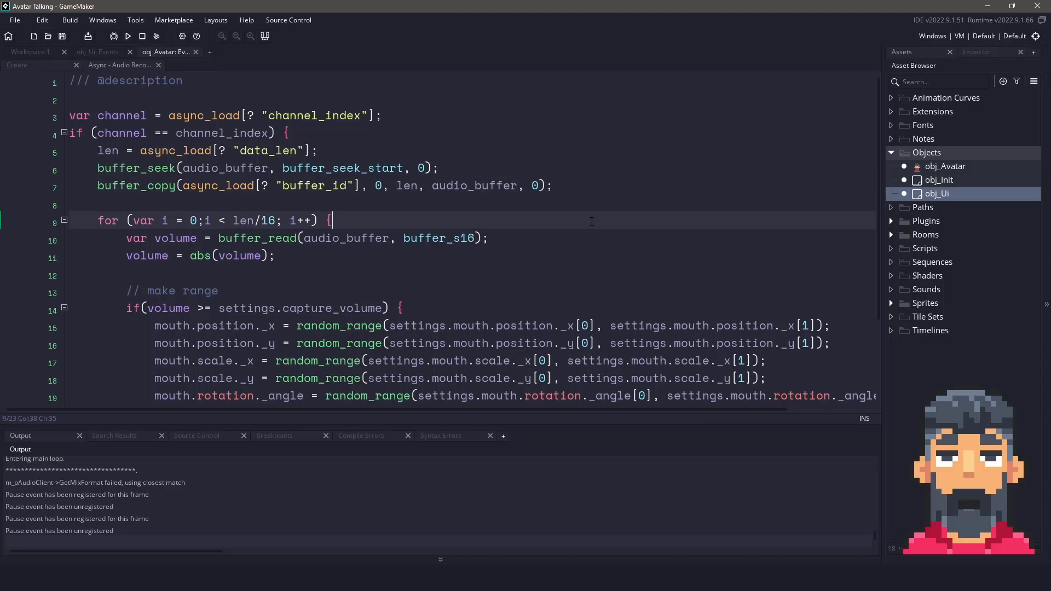
mouse_move(595, 237)
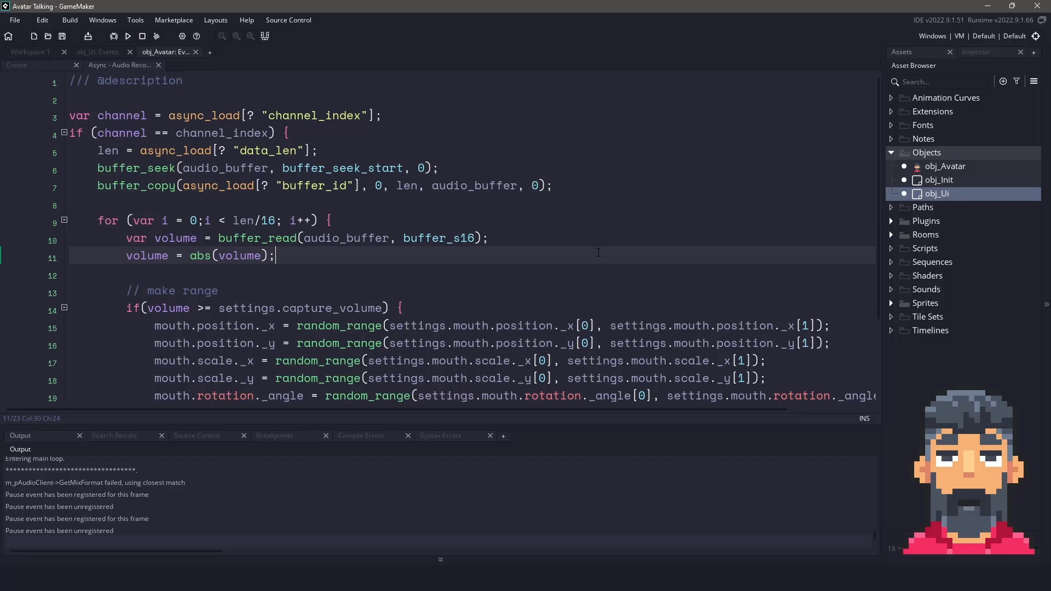
click(153, 309)
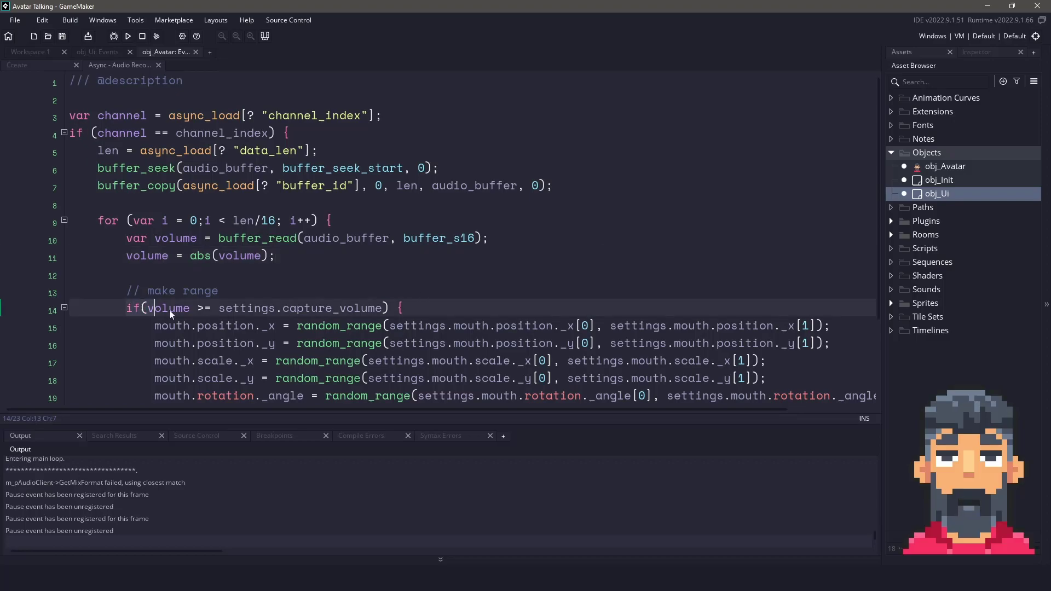
click(409, 309)
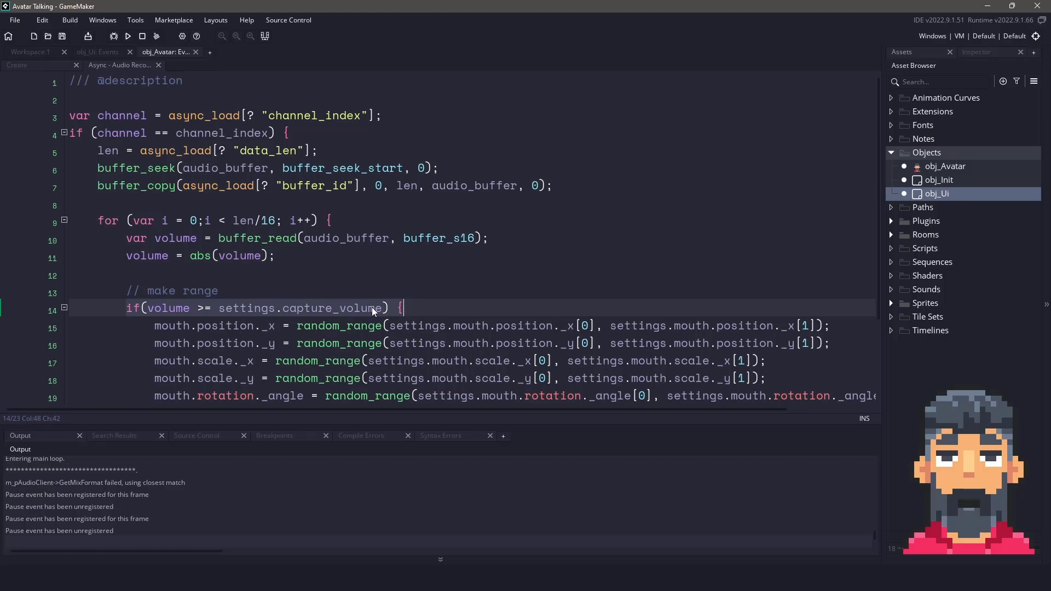
click(127, 36)
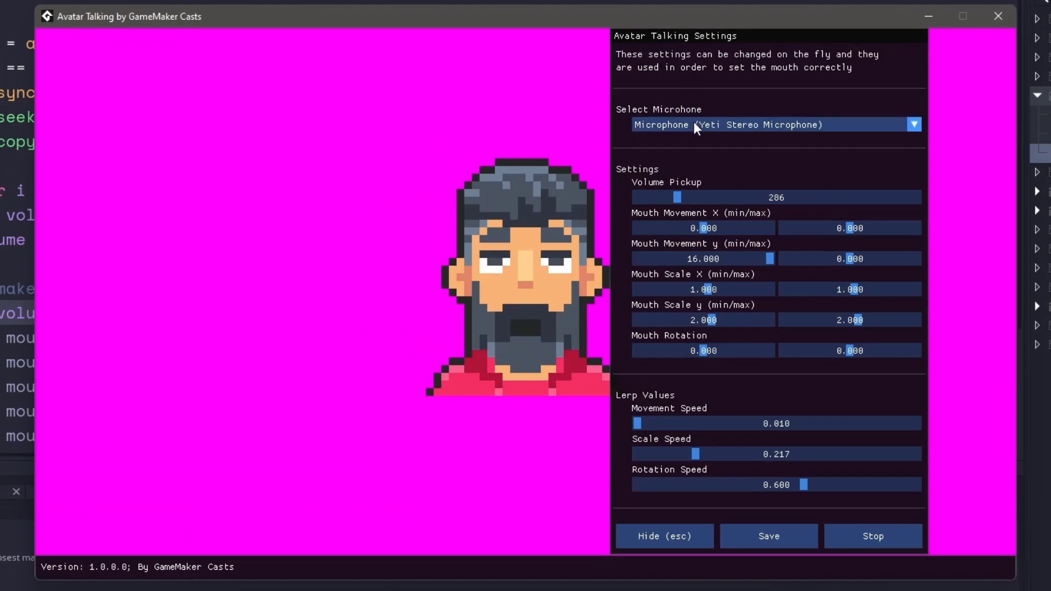
Browse the Select Microphone list and keep Yeti Stereo Microphone as the input
click(776, 125)
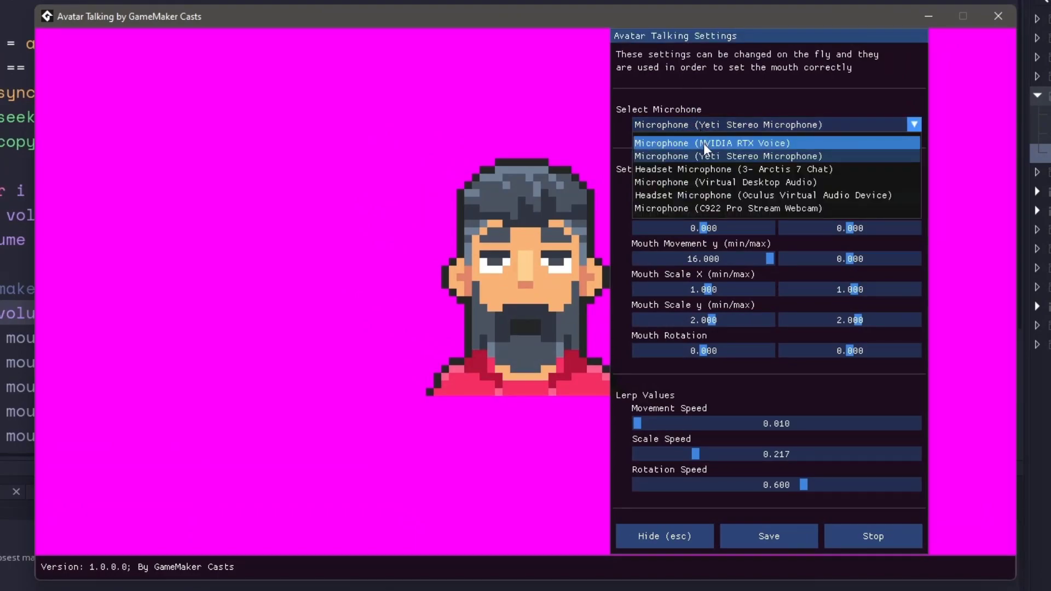
mouse_move(727, 211)
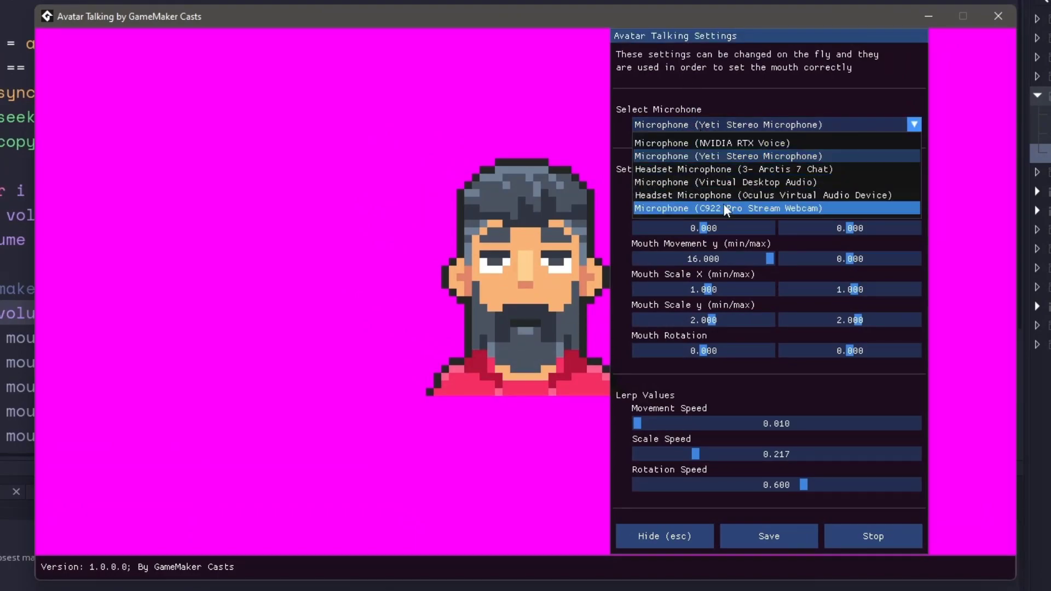
mouse_move(788, 169)
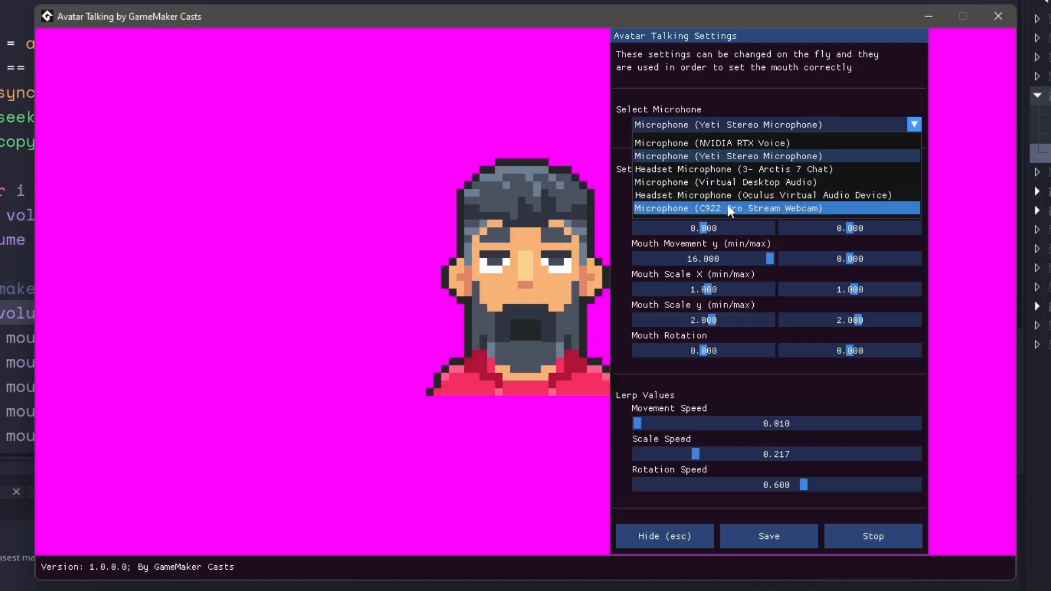
click(726, 155)
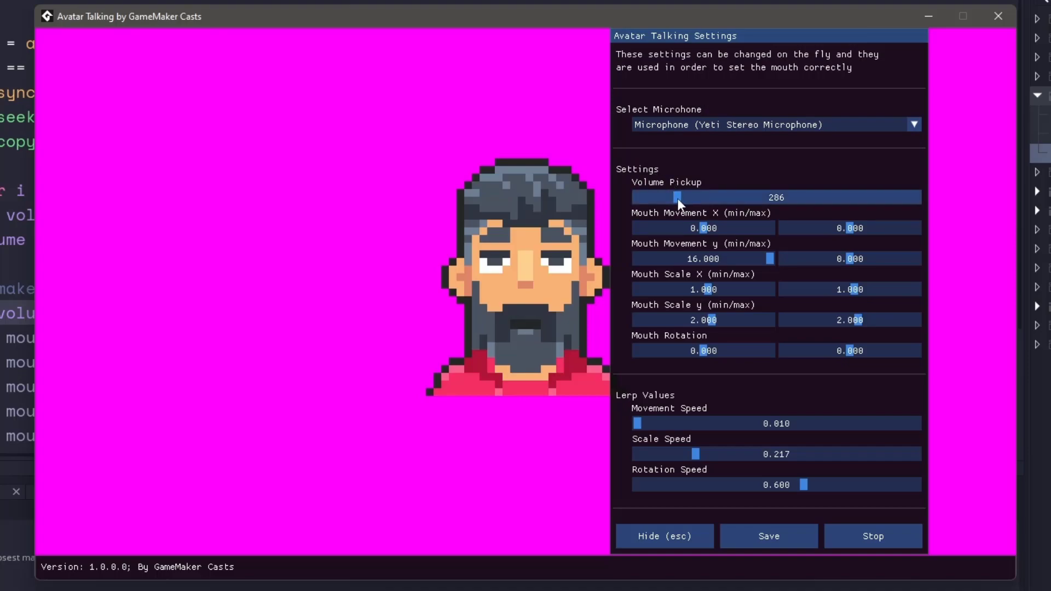
Sweep the Volume Pickup slider up to 2000 and back down to 363
drag(677, 195, 852, 196)
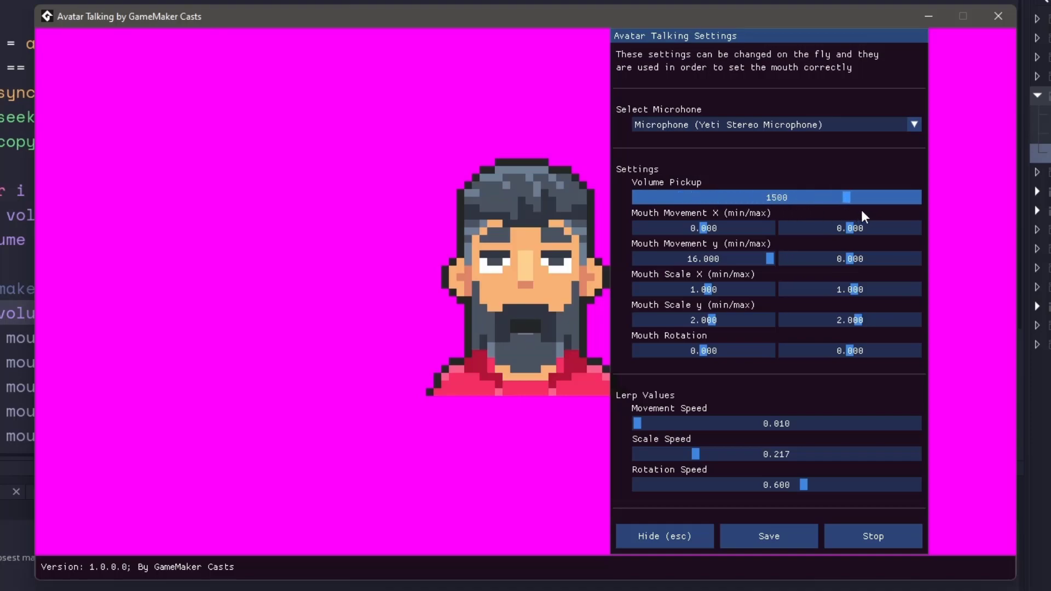
drag(845, 197, 883, 197)
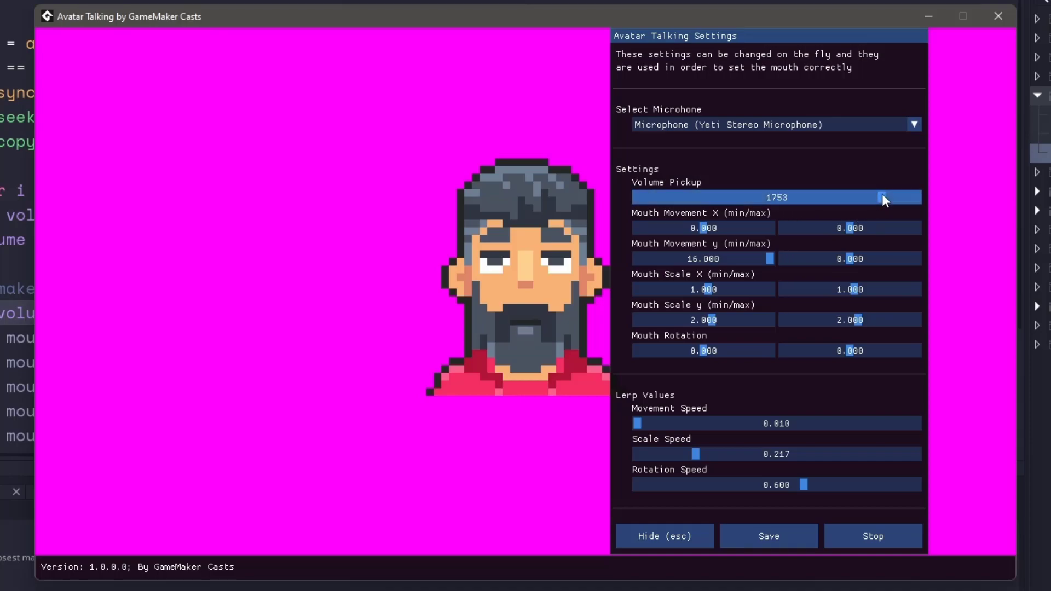
drag(885, 197, 915, 197)
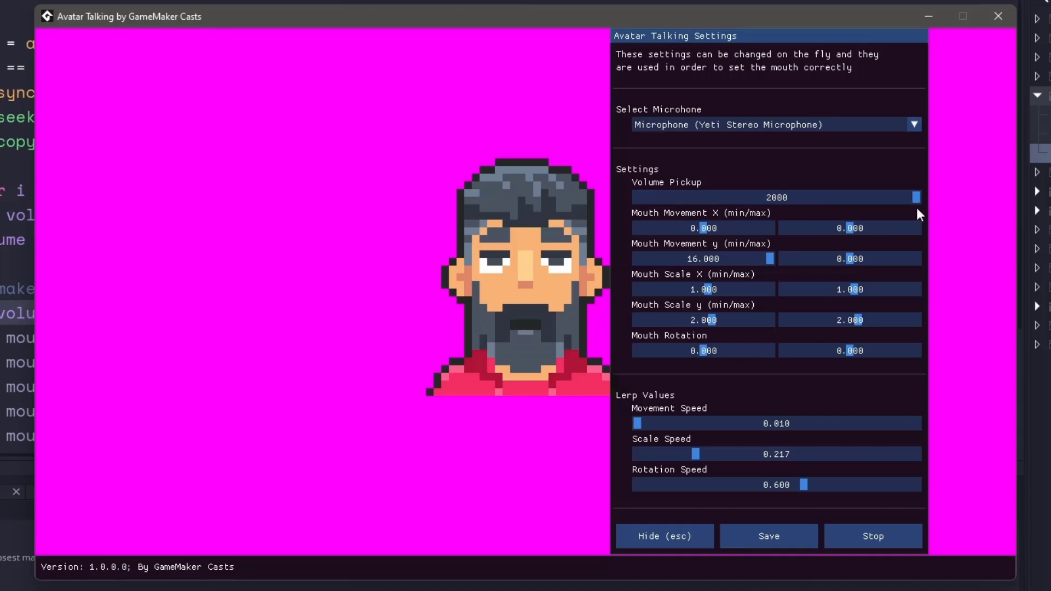
drag(912, 196, 694, 196)
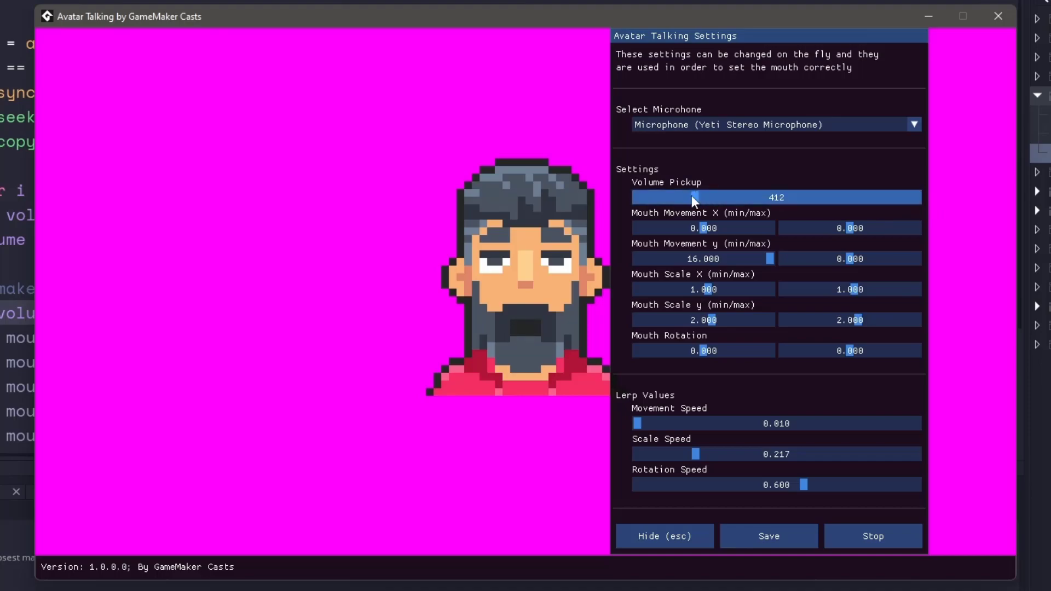
drag(694, 196, 635, 196)
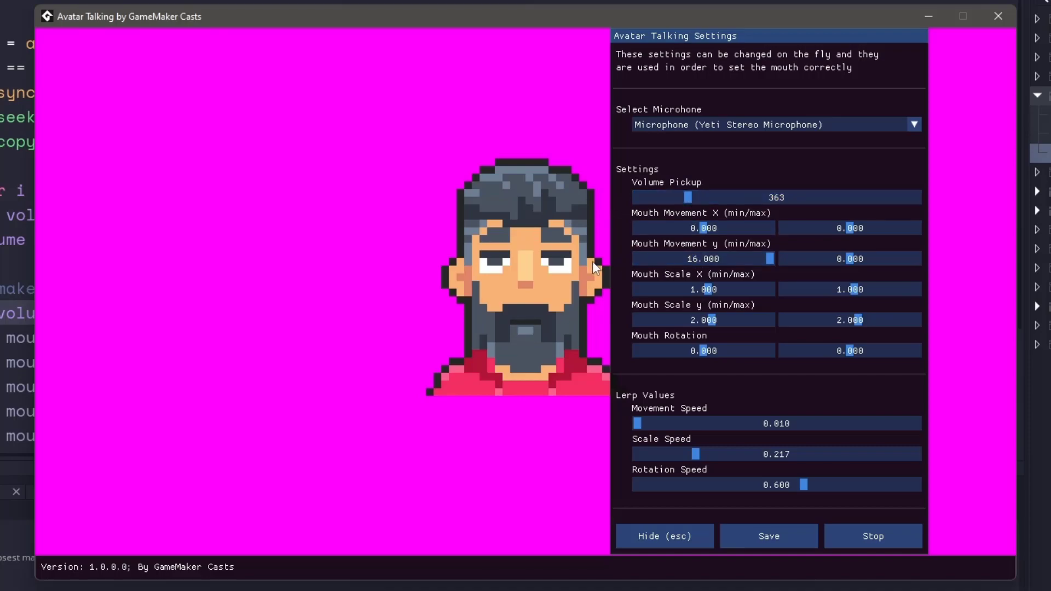
mouse_move(692, 245)
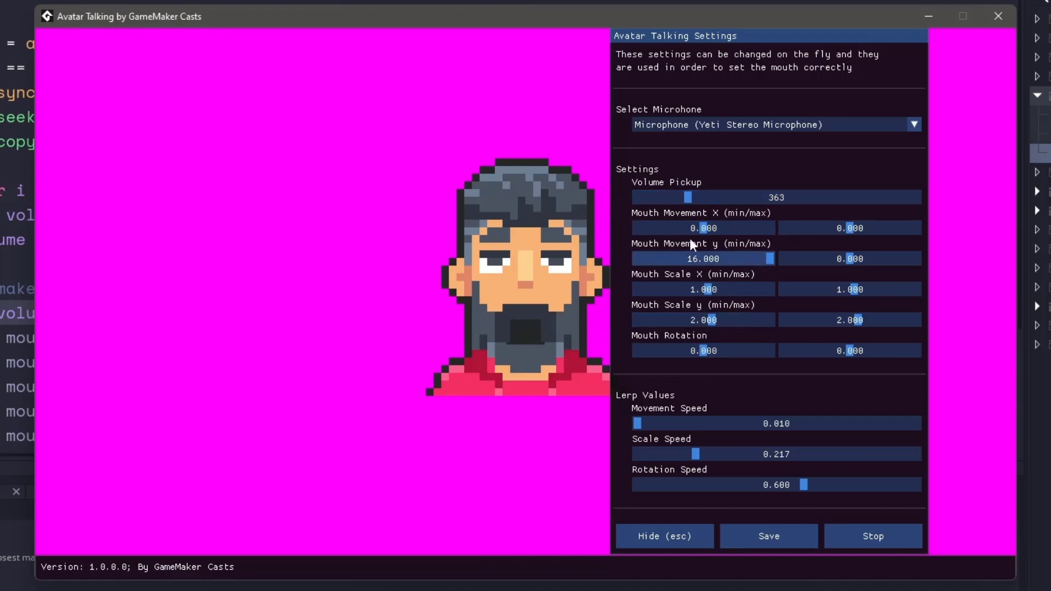
mouse_move(818, 289)
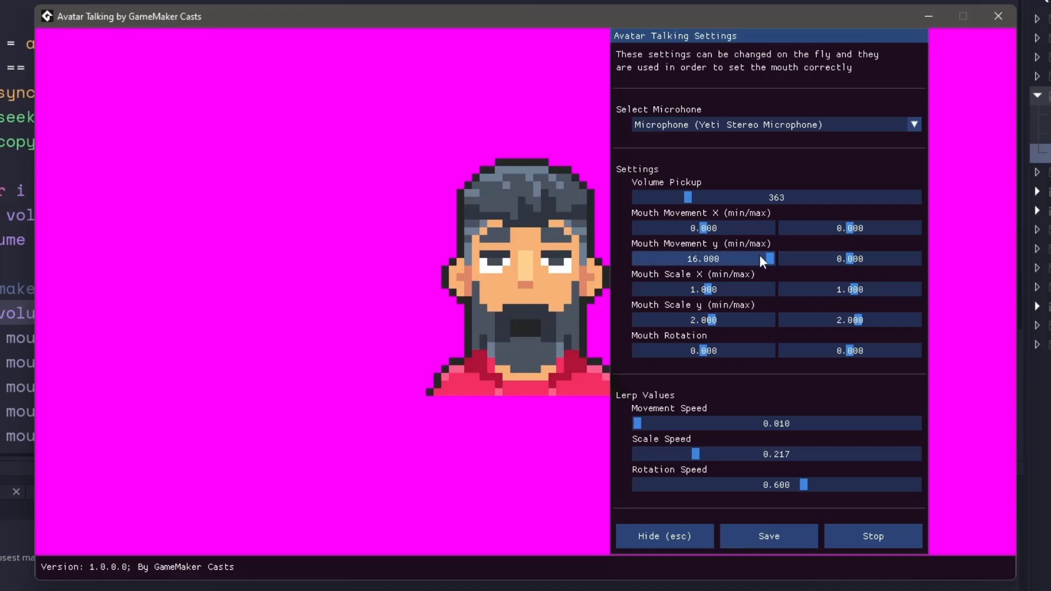
Flip Mouth Movement y min to -16 and restore it to 16
drag(770, 258, 635, 259)
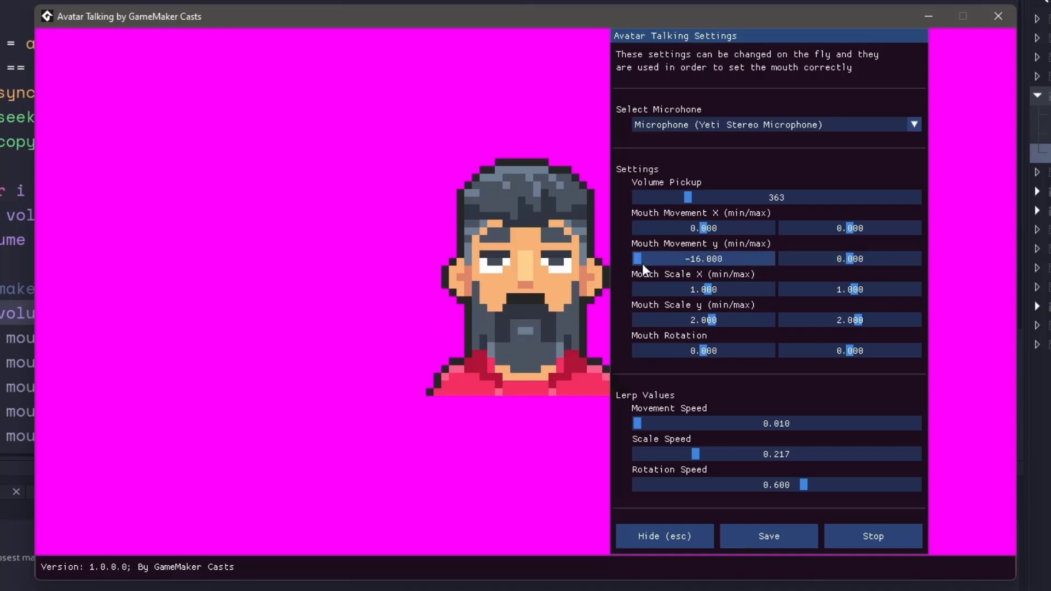
drag(637, 258, 770, 258)
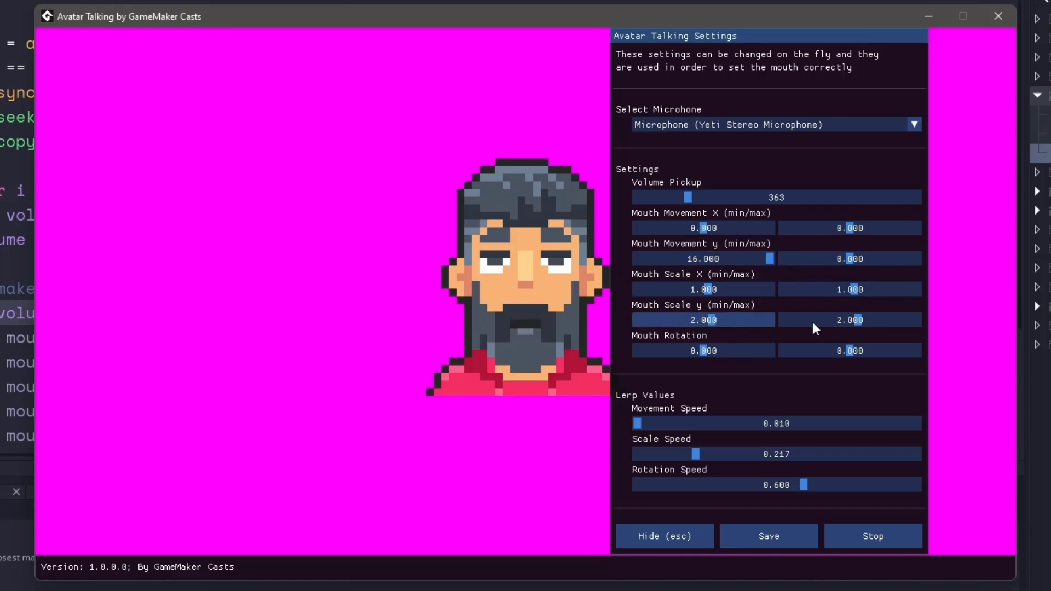
Swing Mouth Scale y max up to about 10 and bring it back to about 2.6
drag(813, 320, 897, 320)
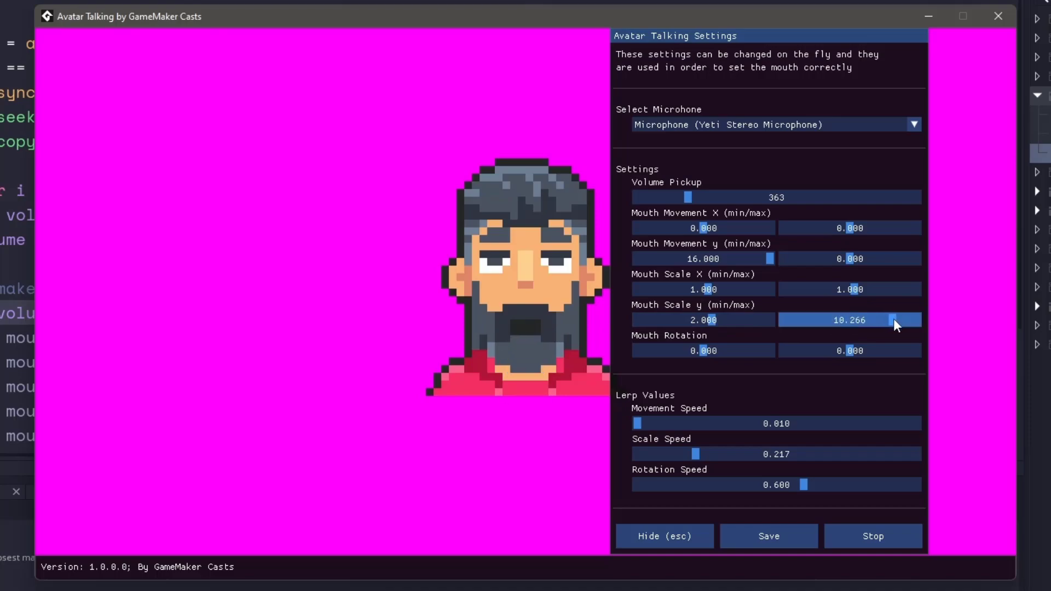
drag(900, 320, 891, 319)
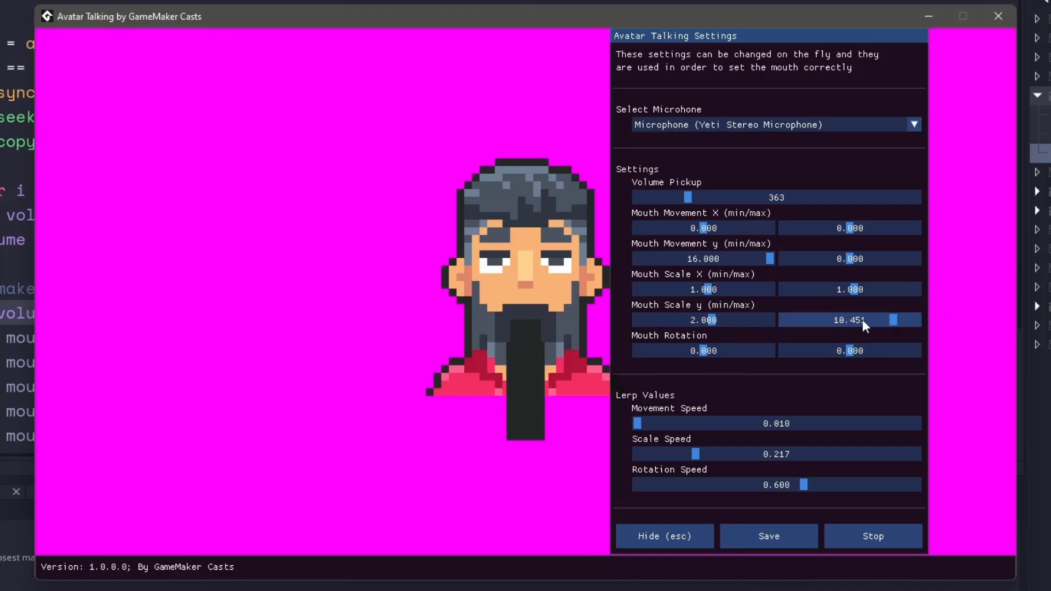
drag(891, 319, 837, 319)
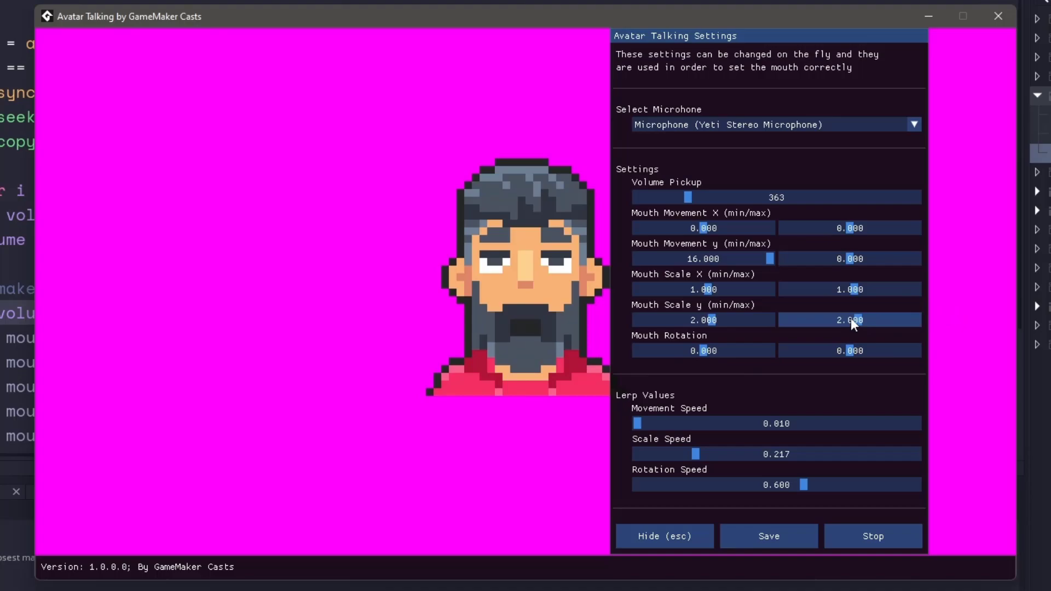